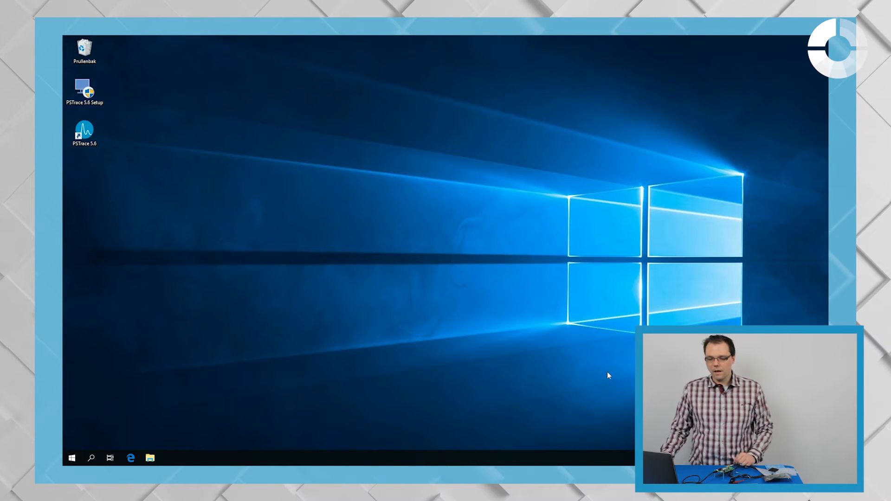
# - Launch PSTrace 5.6 from its desktop shortcut
pyautogui.click(84, 132)
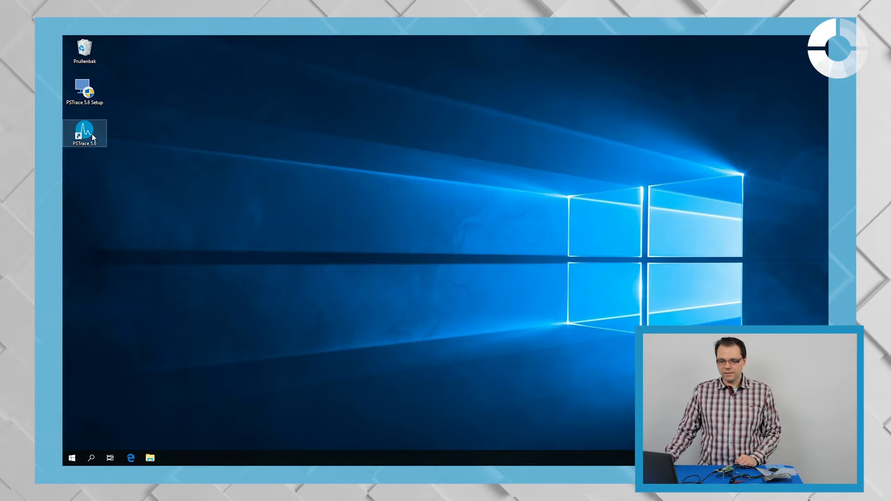
pyautogui.doubleClick(84, 133)
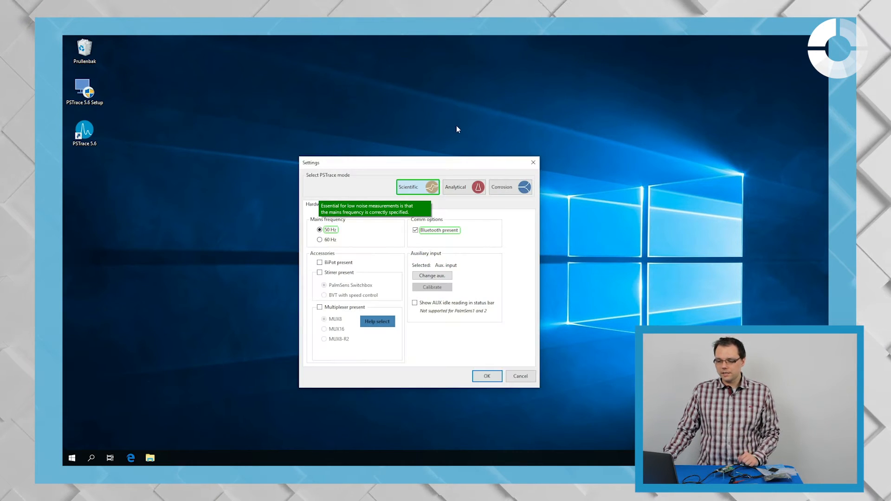
pyautogui.moveTo(262, 251)
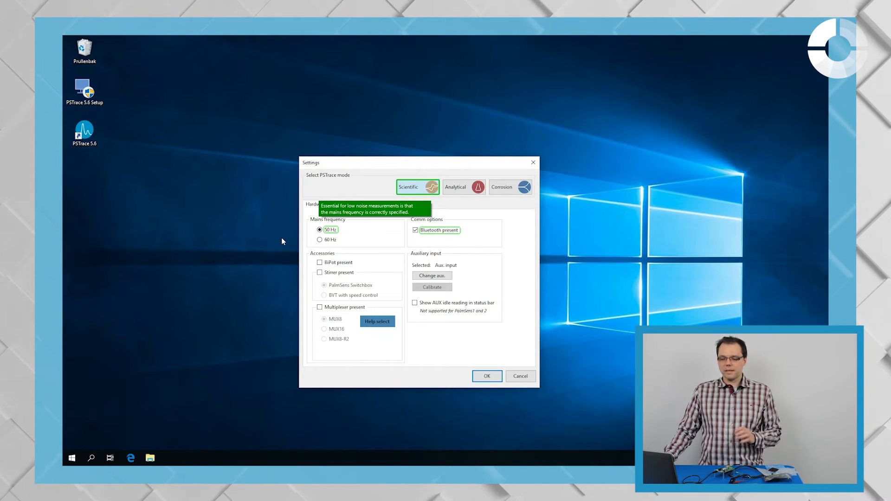
pyautogui.moveTo(312, 235)
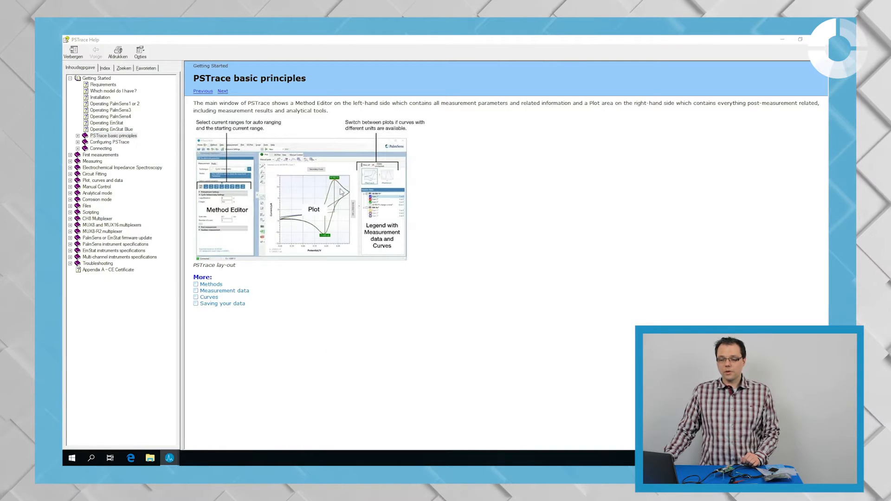
pyautogui.moveTo(251, 204)
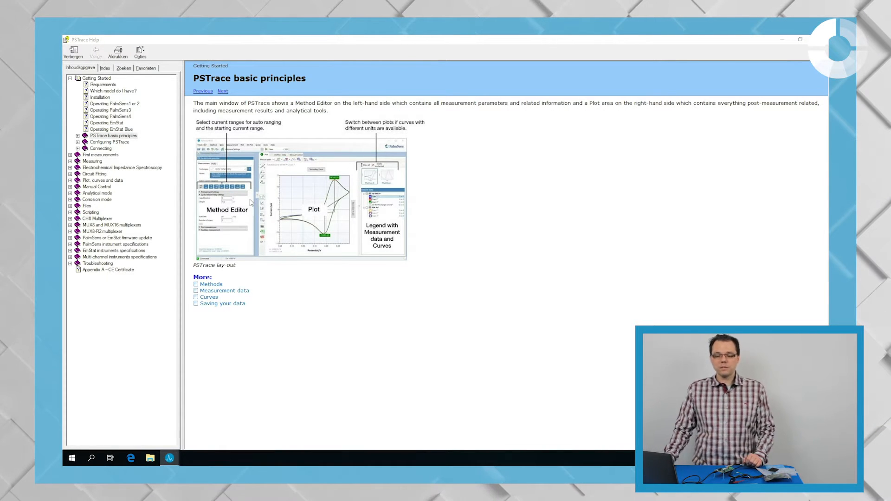
pyautogui.moveTo(236, 214)
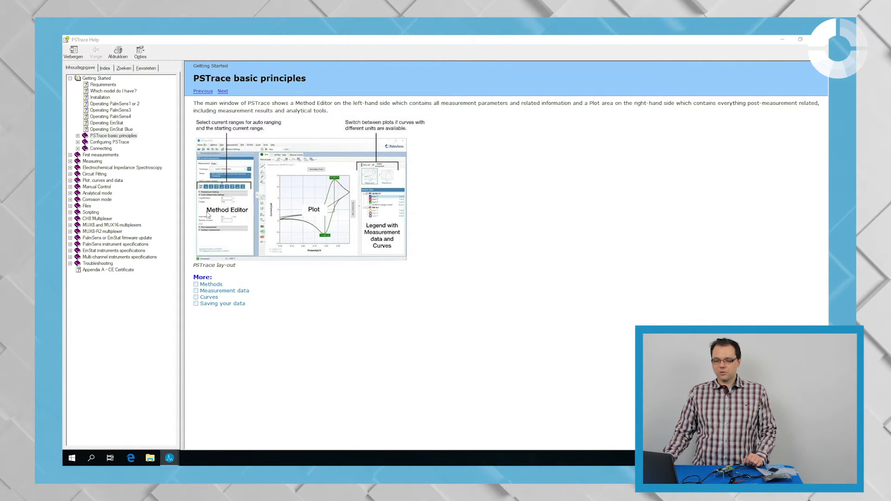
pyautogui.moveTo(289, 223)
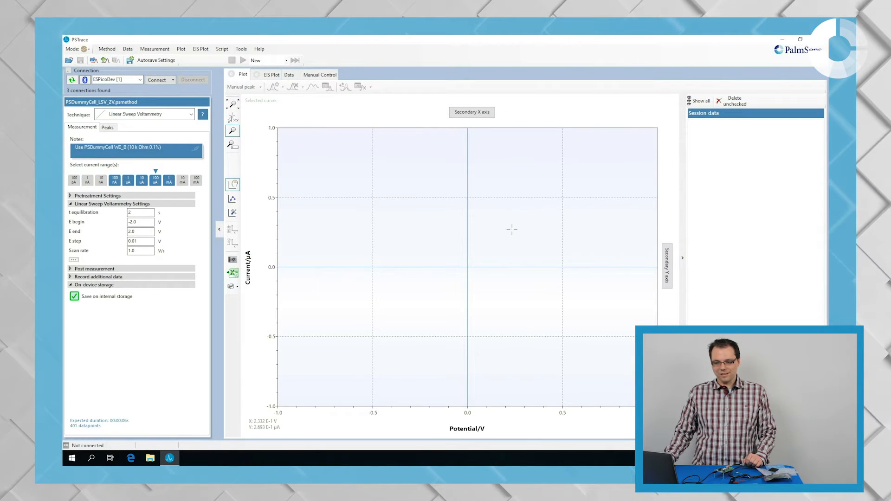
pyautogui.moveTo(322, 232)
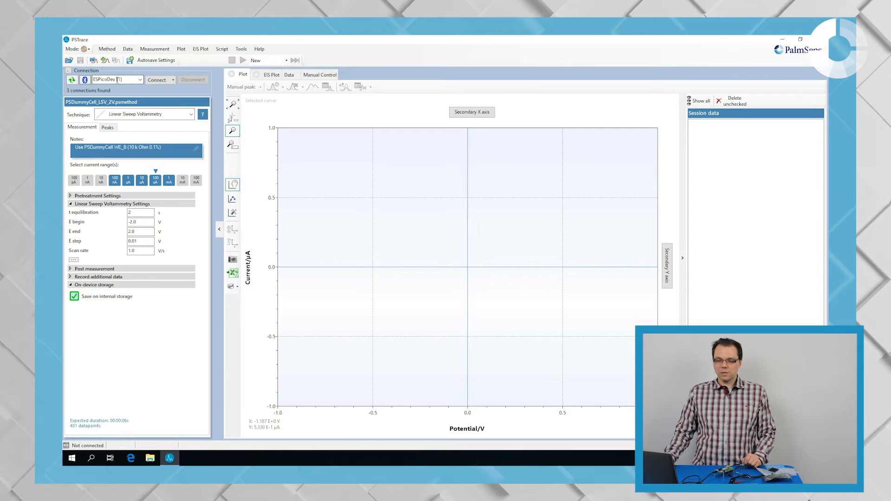
# - Connect PSTrace to the ESPicoDev (1) EmStat Pico device
pyautogui.click(140, 79)
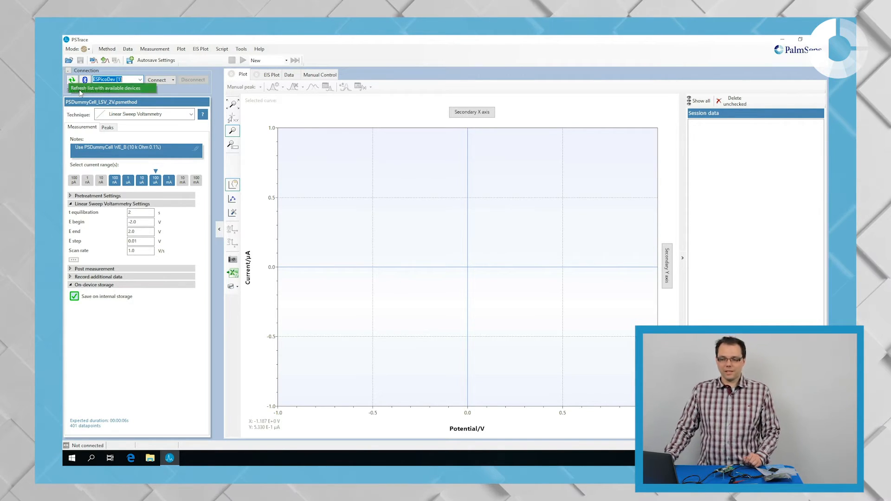
pyautogui.click(72, 80)
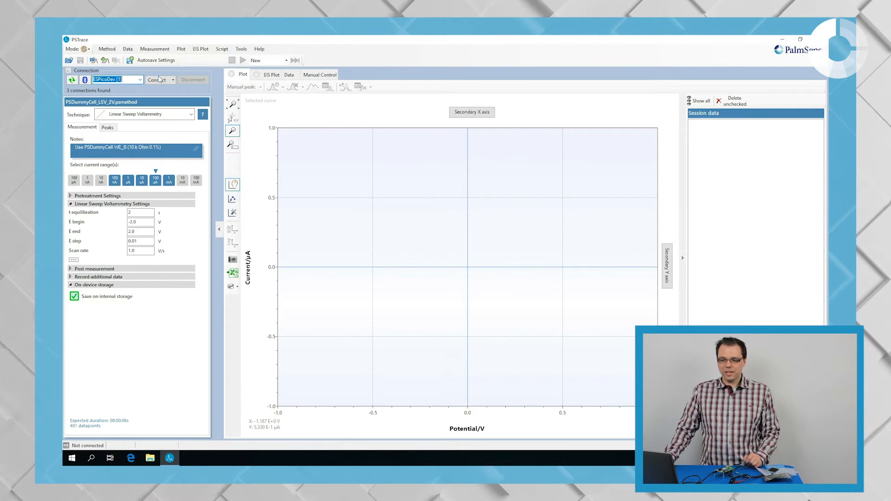
pyautogui.click(154, 80)
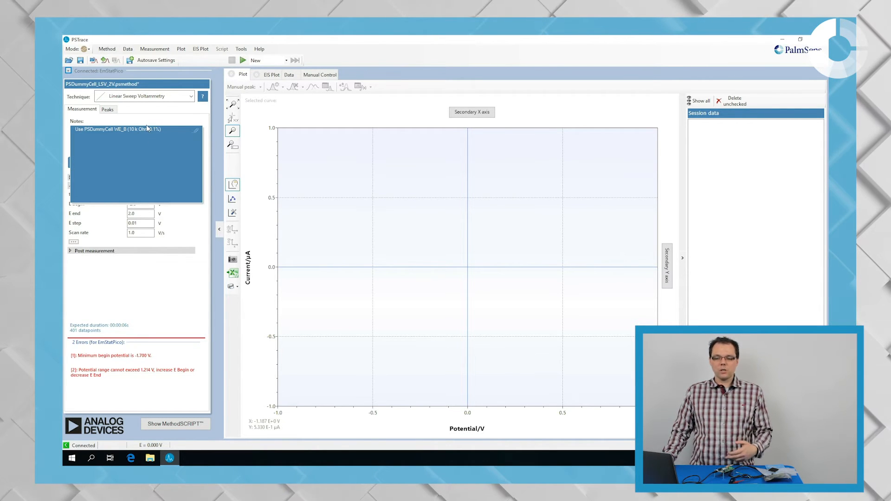
# - Load the PSDummyCell EIS on WE_C for Pico.psmethod method from the PSData folder
pyautogui.click(107, 48)
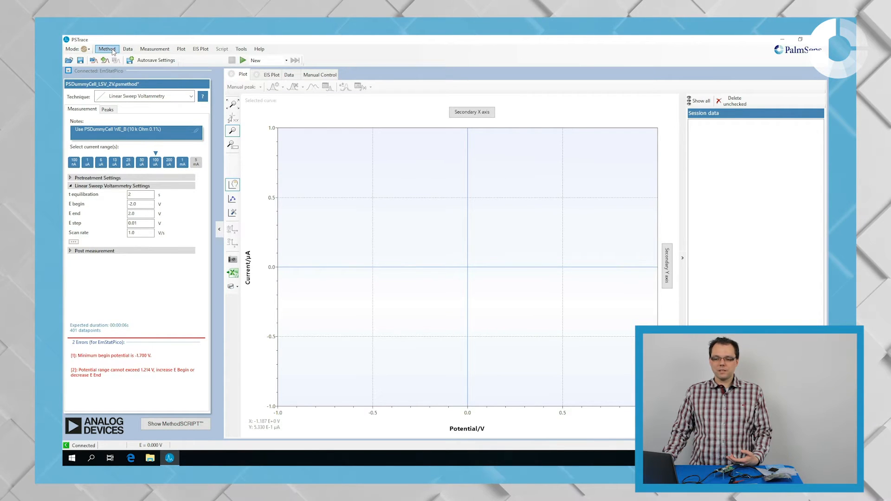
pyautogui.click(107, 49)
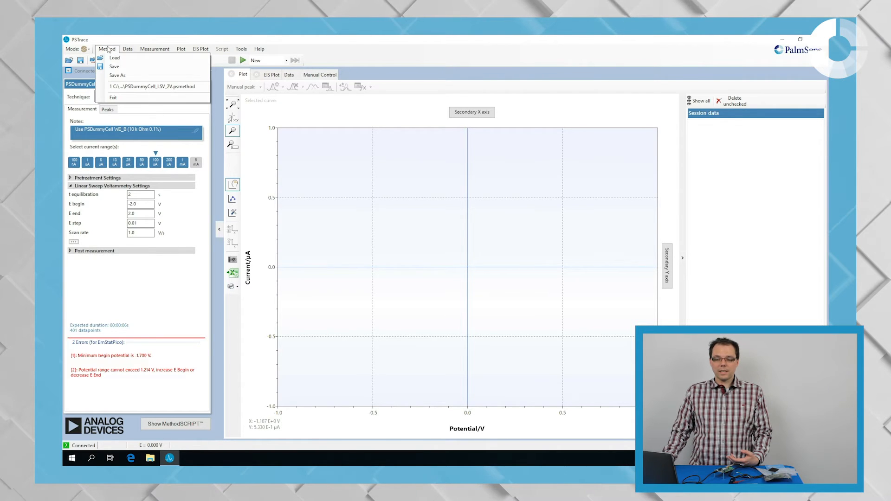
pyautogui.moveTo(115, 57)
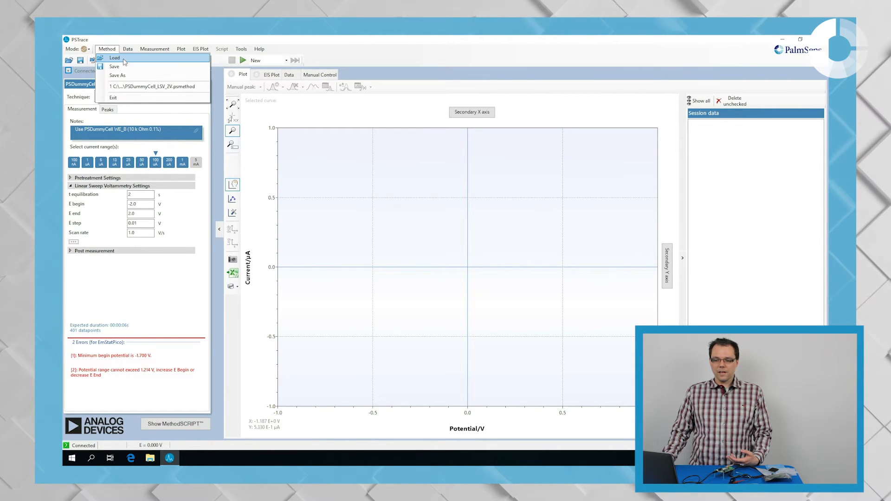
pyautogui.click(114, 58)
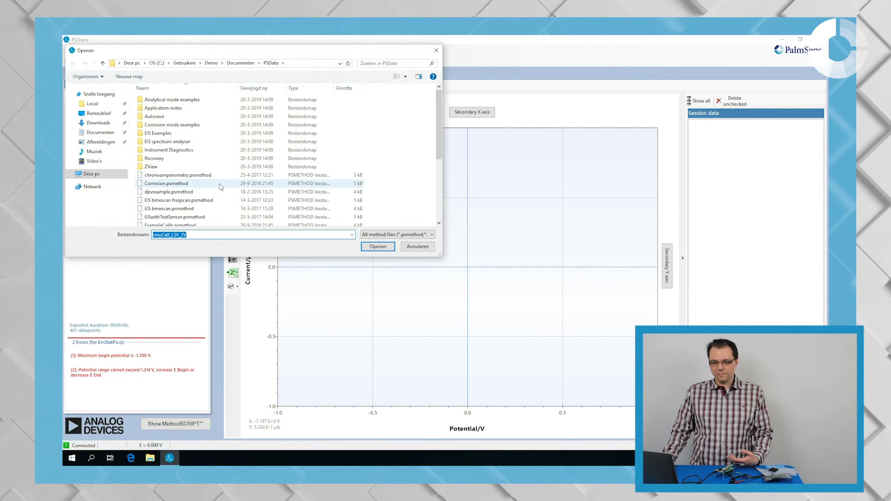
pyautogui.scroll(-3)
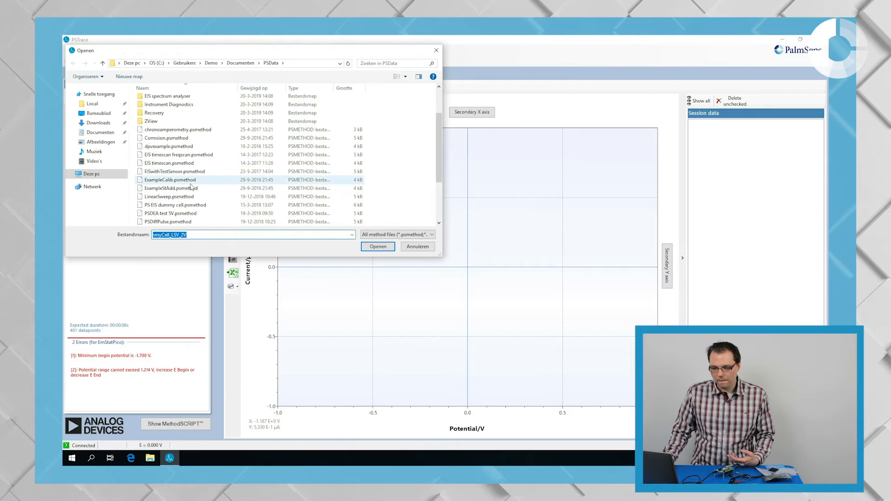
pyautogui.scroll(-3)
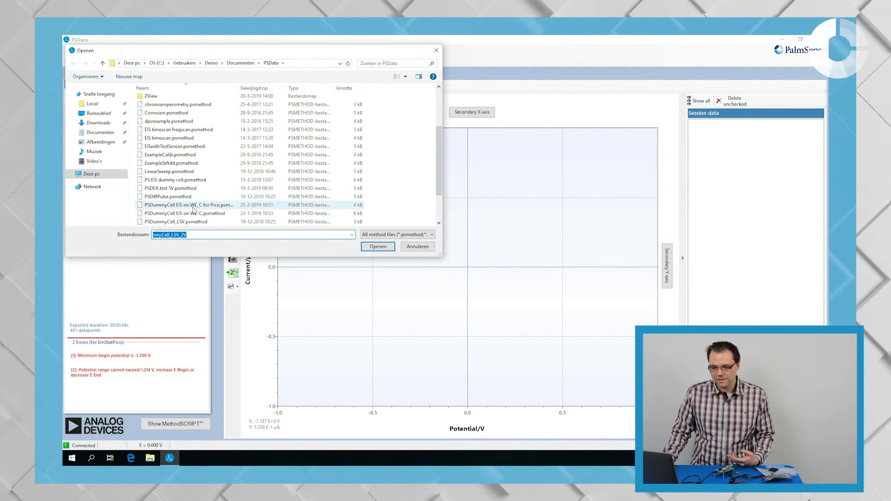
pyautogui.moveTo(190, 204)
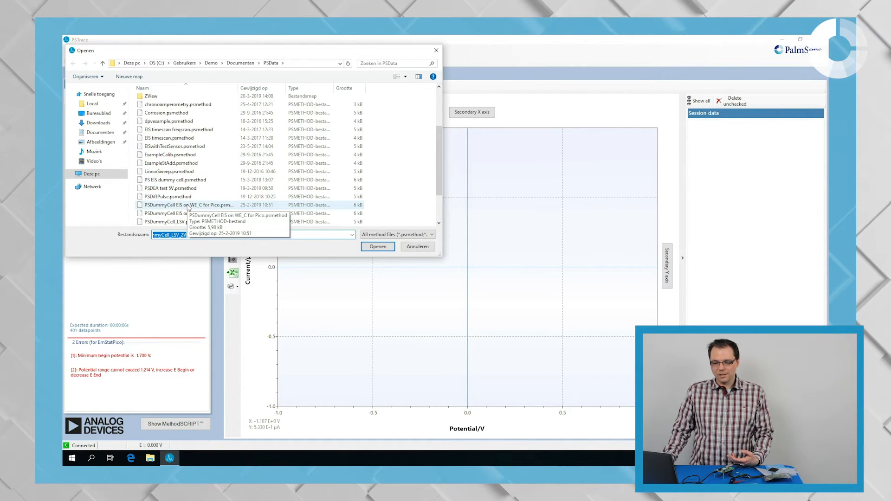
pyautogui.click(188, 205)
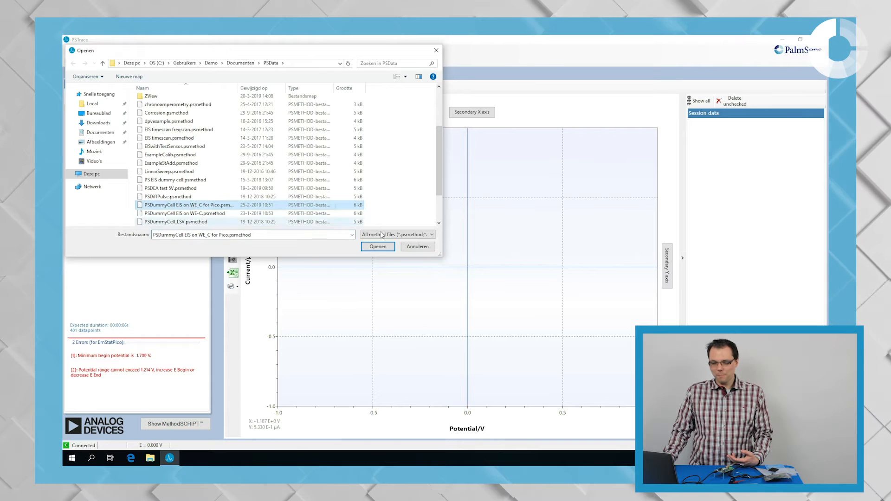
pyautogui.click(378, 246)
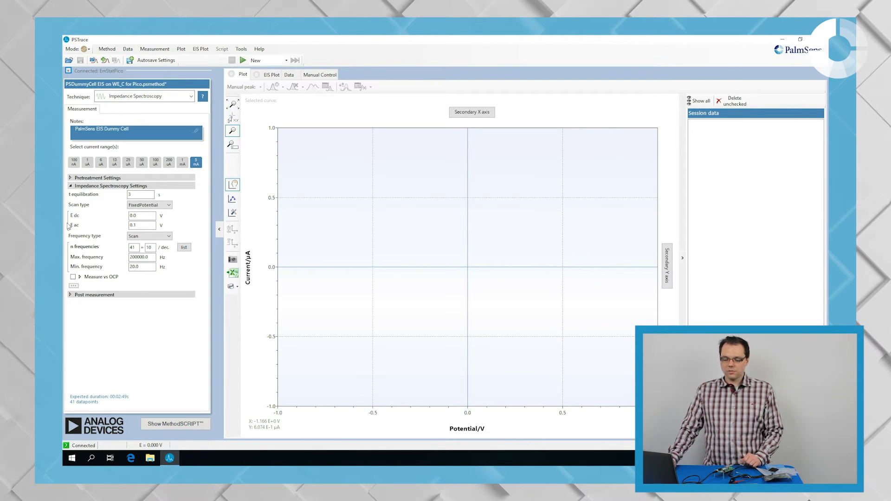
pyautogui.moveTo(82, 331)
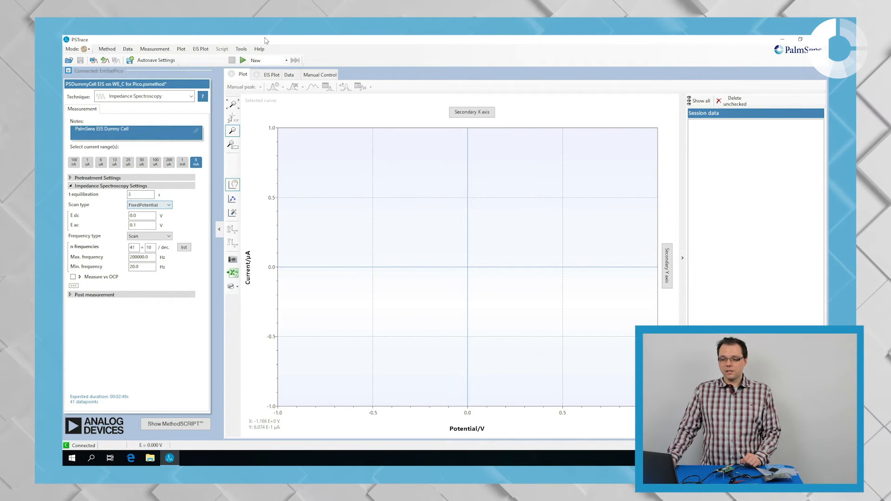
pyautogui.moveTo(242, 61)
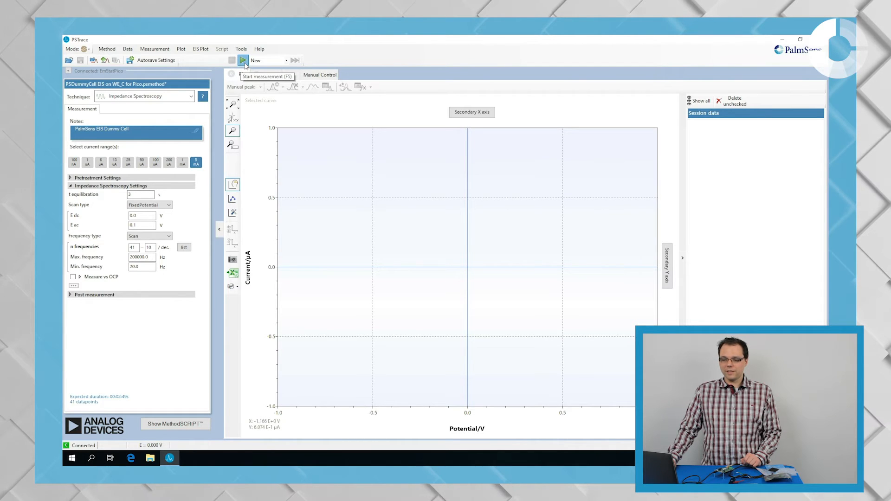
# - Start the impedance spectroscopy measurement and dismiss the live Readings window
pyautogui.click(242, 60)
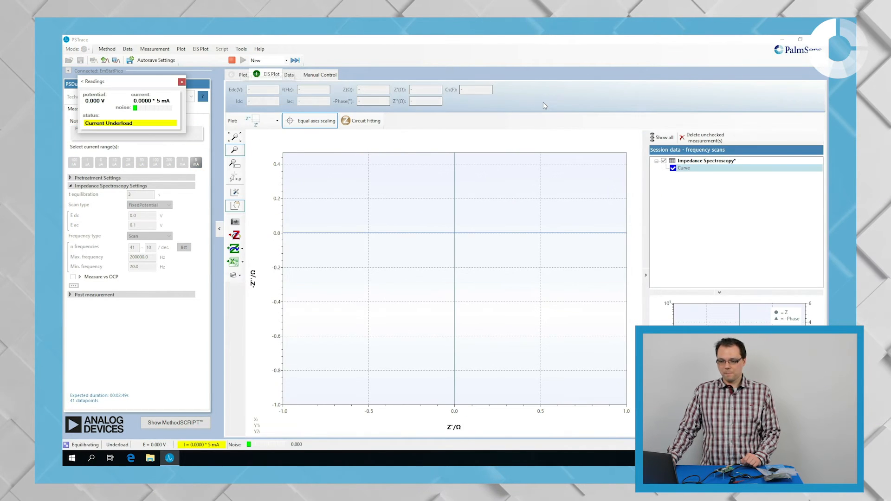
pyautogui.click(182, 82)
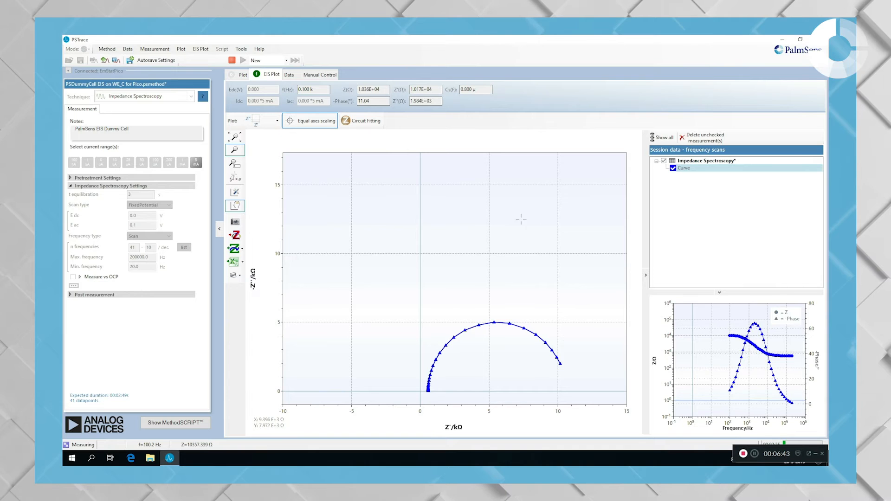
pyautogui.moveTo(437, 241)
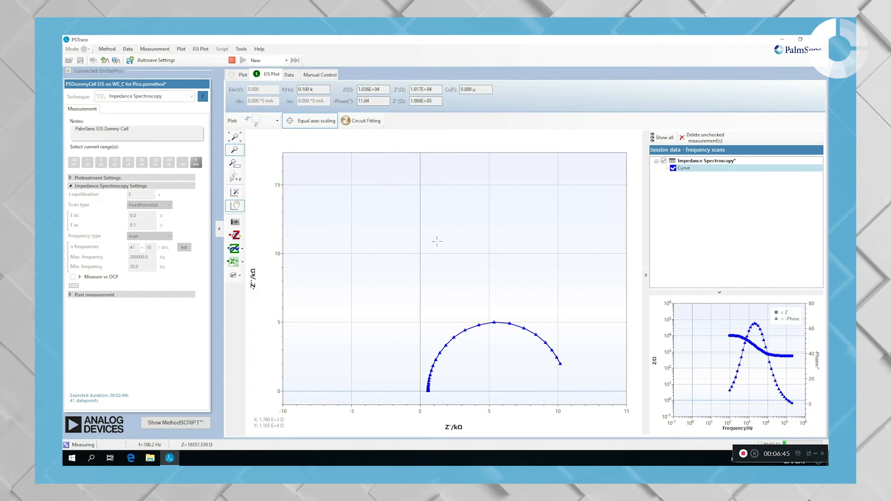
# - Keep Nyquist as the main plot and show the Nyquist/Bode plot type choices
pyautogui.click(276, 120)
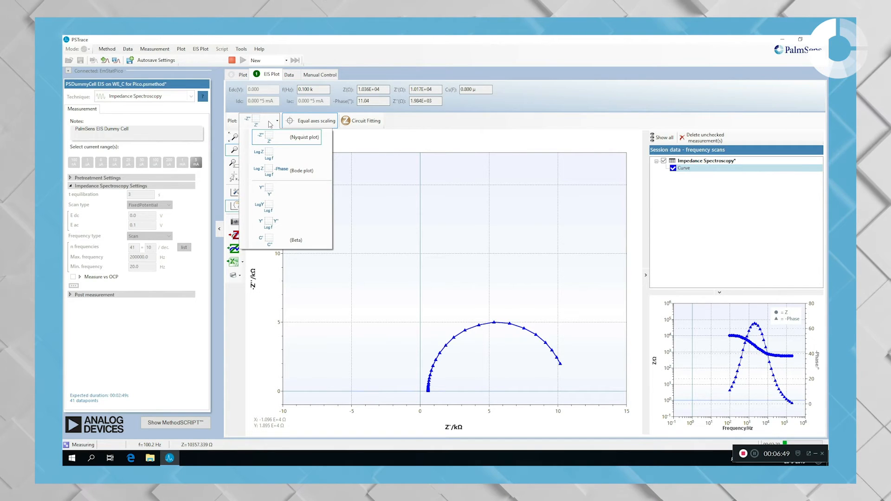
pyautogui.click(260, 136)
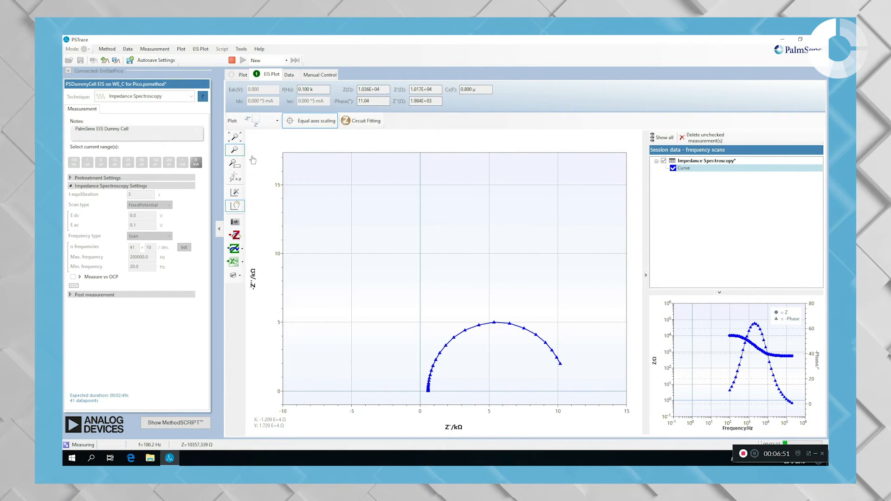
pyautogui.click(277, 121)
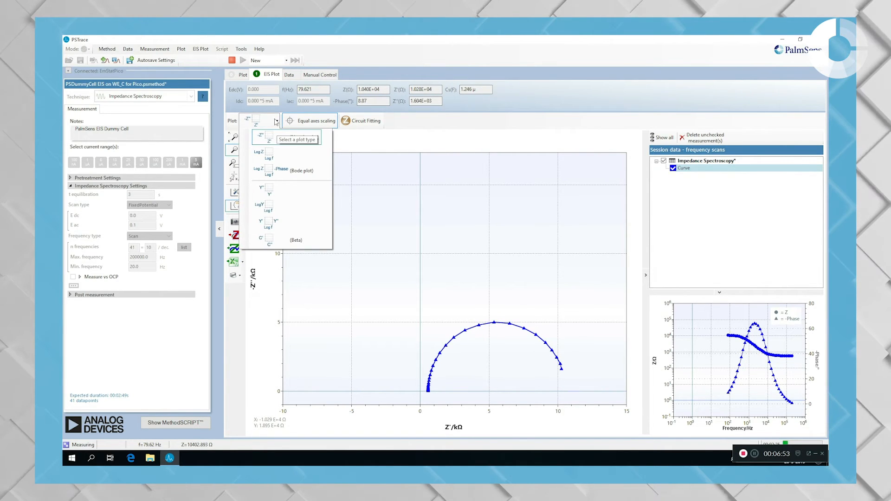
pyautogui.click(275, 119)
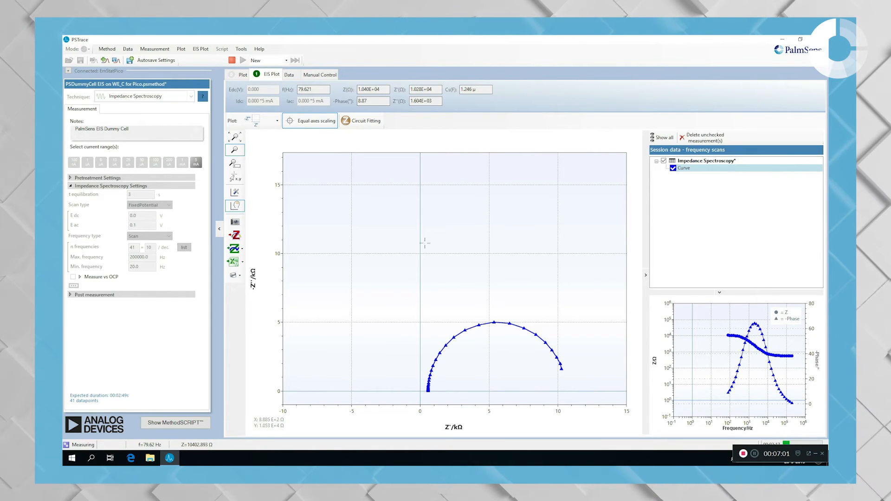
pyautogui.moveTo(402, 229)
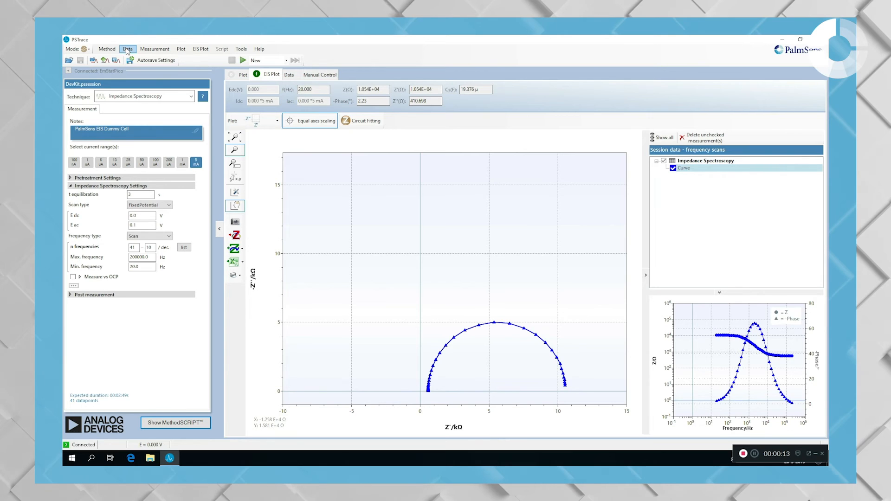
# - Save the finished session as DevKit Demo.pssession in PSData
pyautogui.click(127, 49)
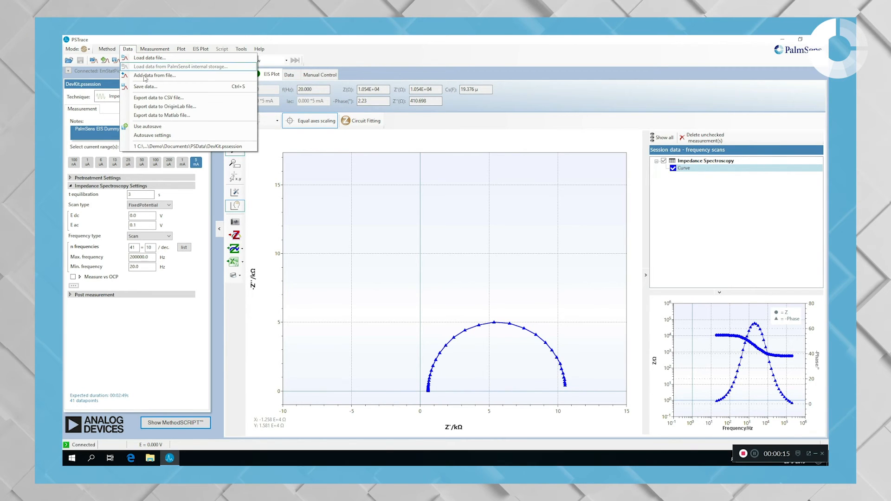
pyautogui.click(146, 87)
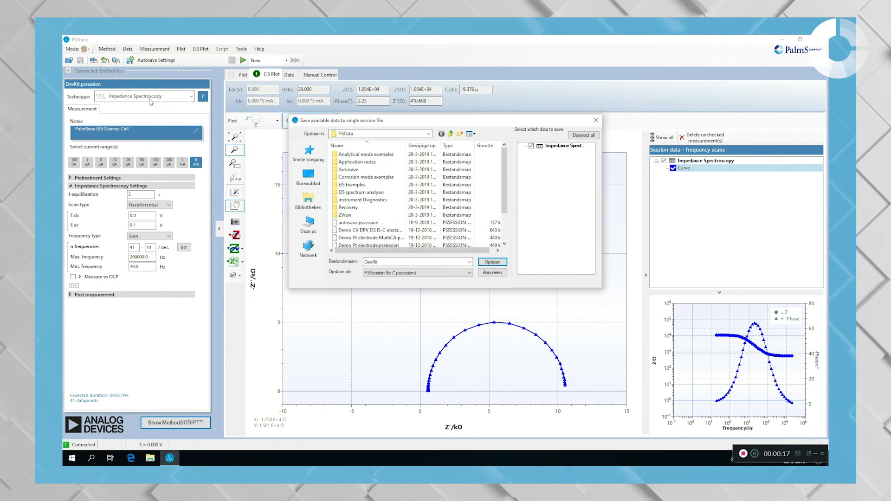
pyautogui.moveTo(520, 177)
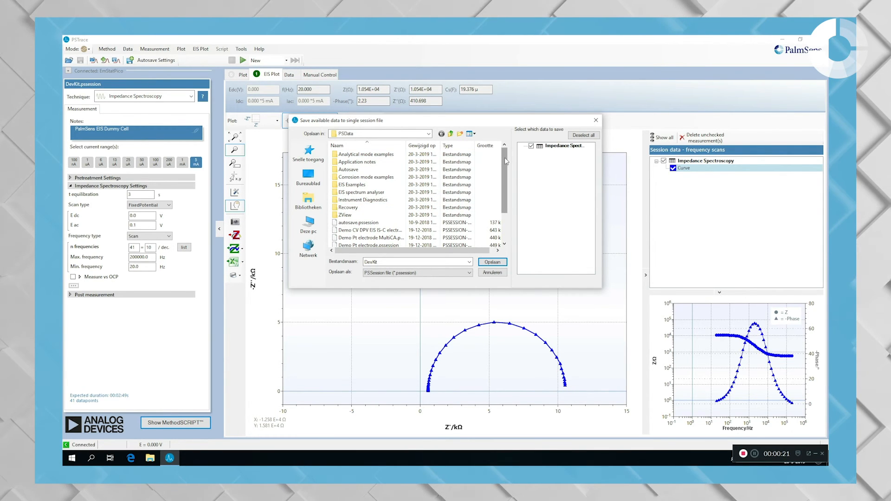
pyautogui.click(399, 262)
pyautogui.write(' Demo')
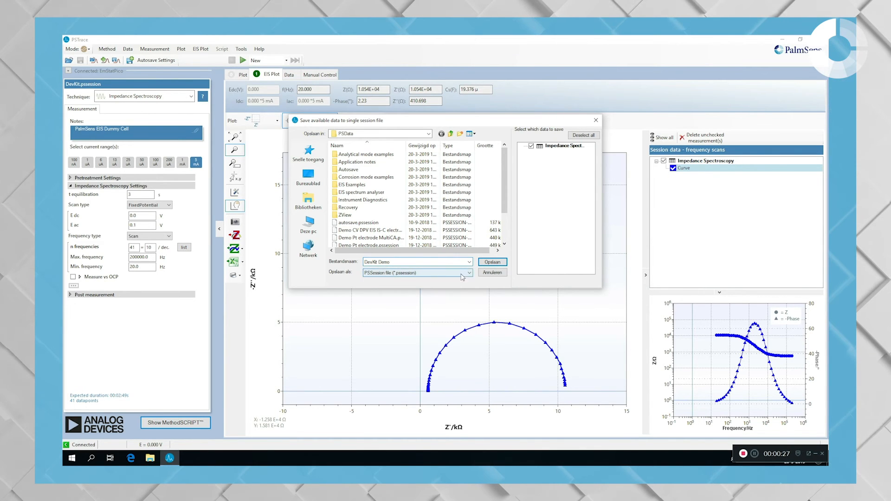
pyautogui.click(492, 262)
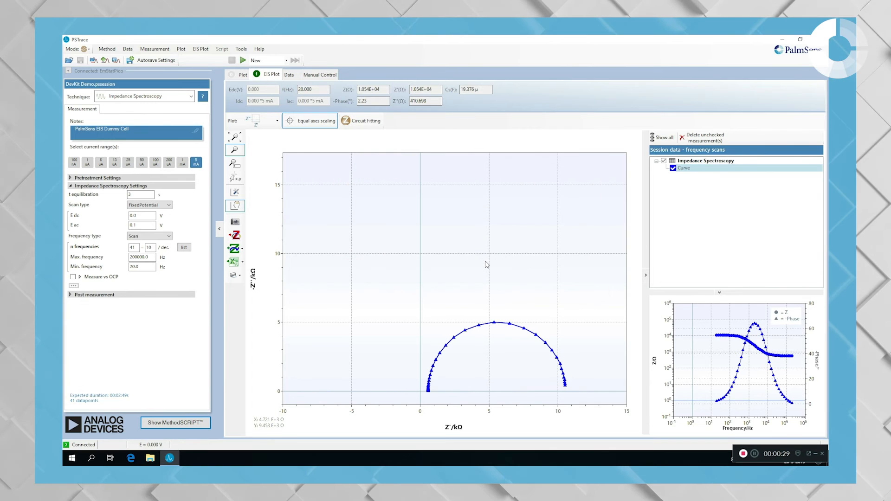
pyautogui.moveTo(419, 253)
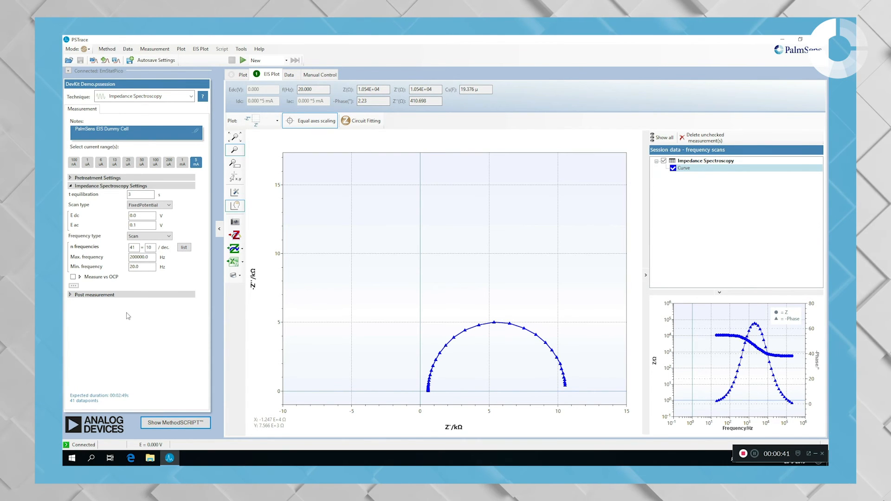
pyautogui.moveTo(185, 382)
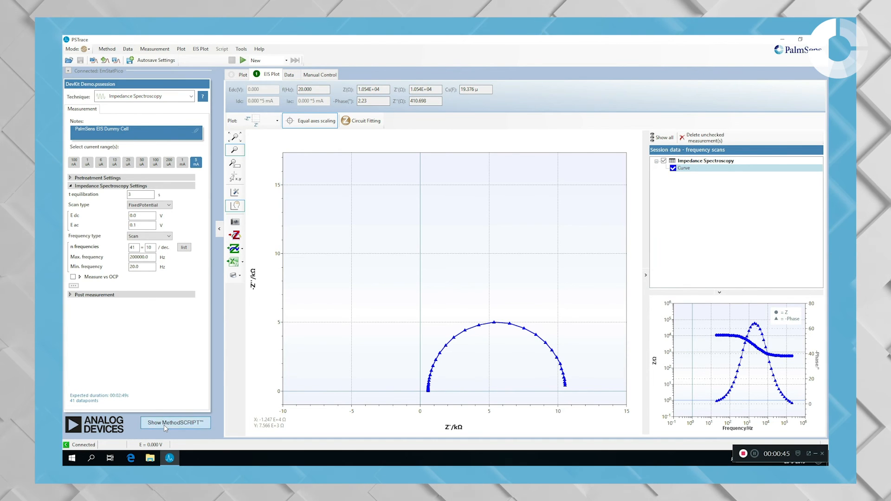
# - Display the MethodSCRIPT generated for the EmStat Pico impedance method
pyautogui.click(175, 422)
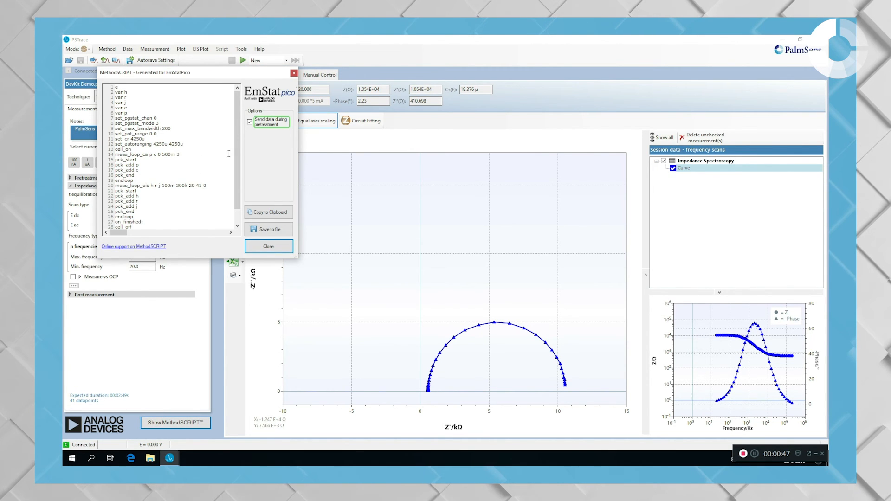